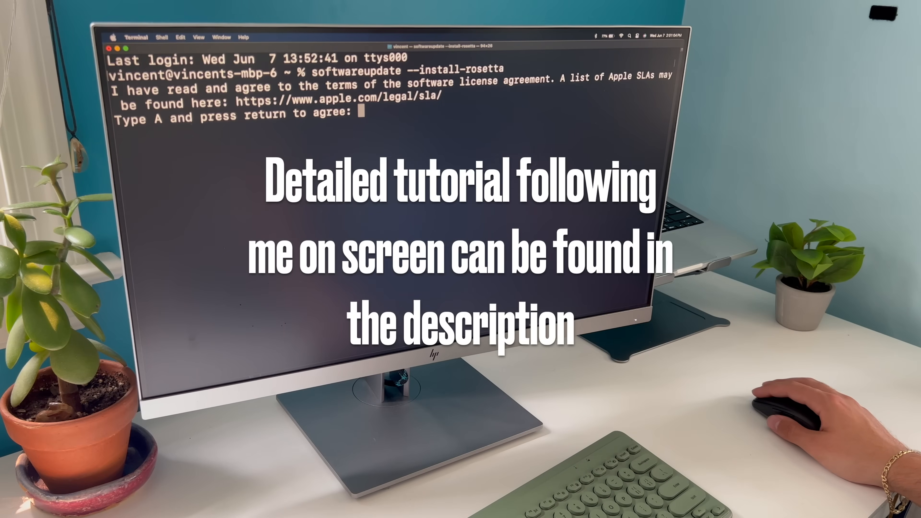
Agree to the Apple software license (A) so the Rosetta 2 install completes.
type("a")
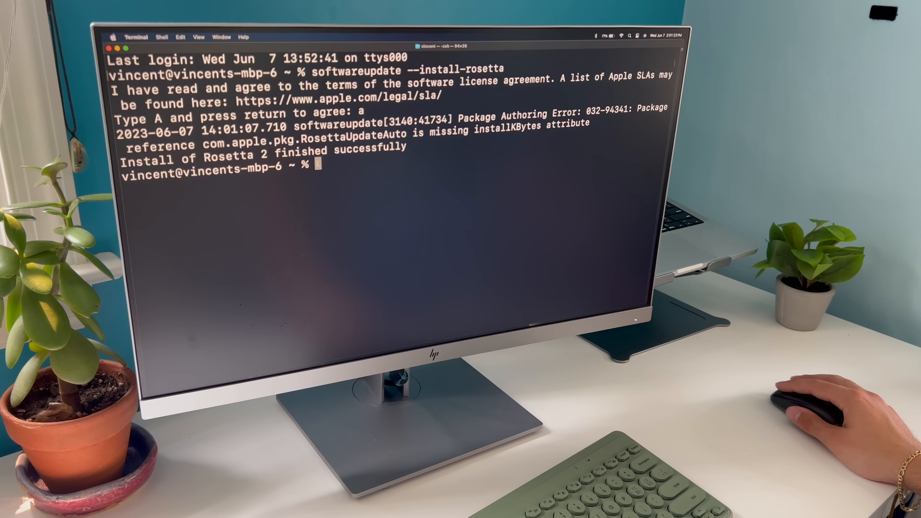
Start an x86_64 zsh shell and enter the Homebrew install.sh curl command at its prompt.
type("arch -x86_64 zsh")
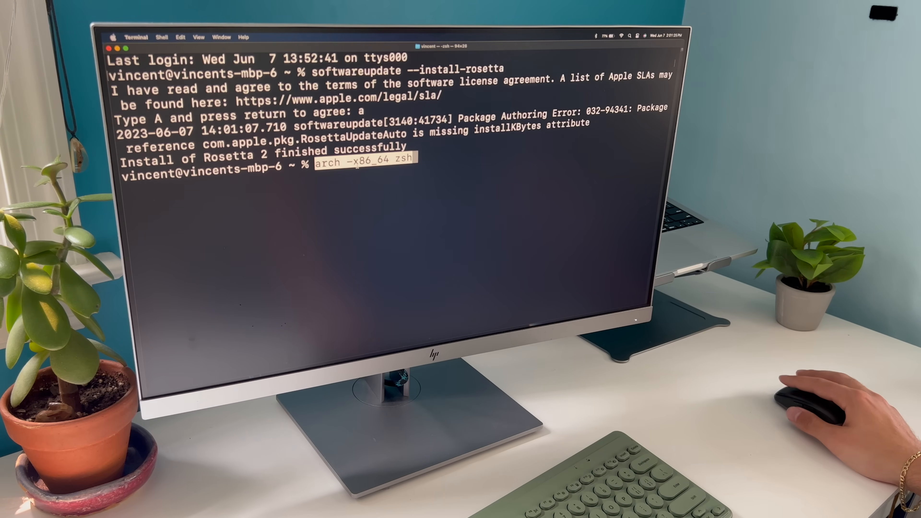
key("Return")
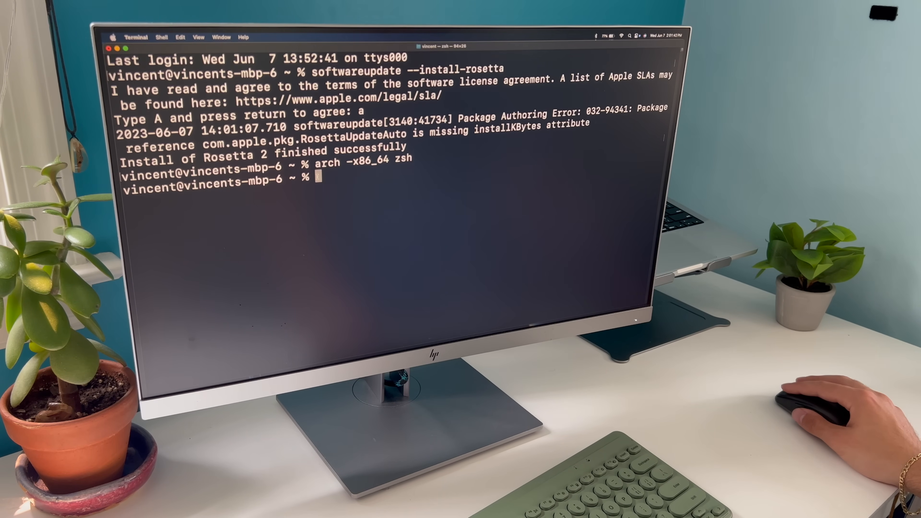
type("/bin/bash -c \"$(curl -fsSL https://raw.githubusercontent.com/Homebrew/install/HEAD/install.sh)\"")
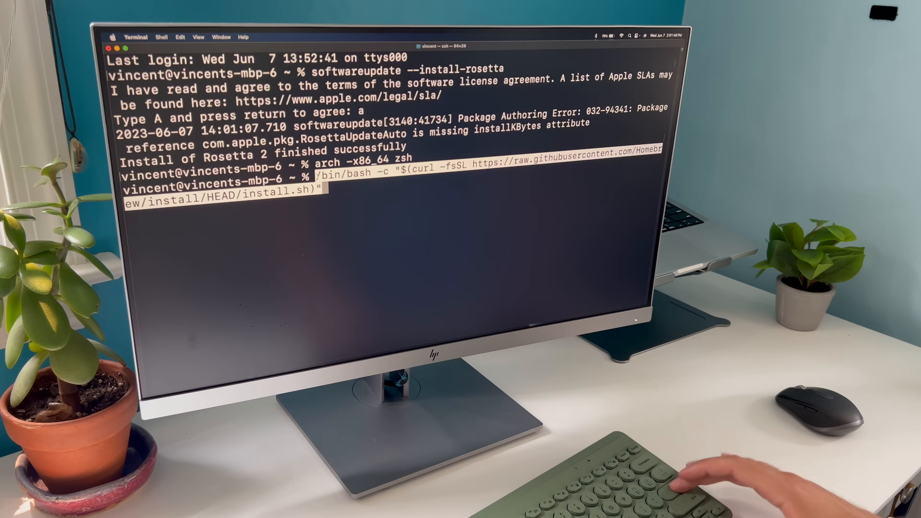
Run the Homebrew installer to completion, then look up brew's location with which brew.
key("Return")
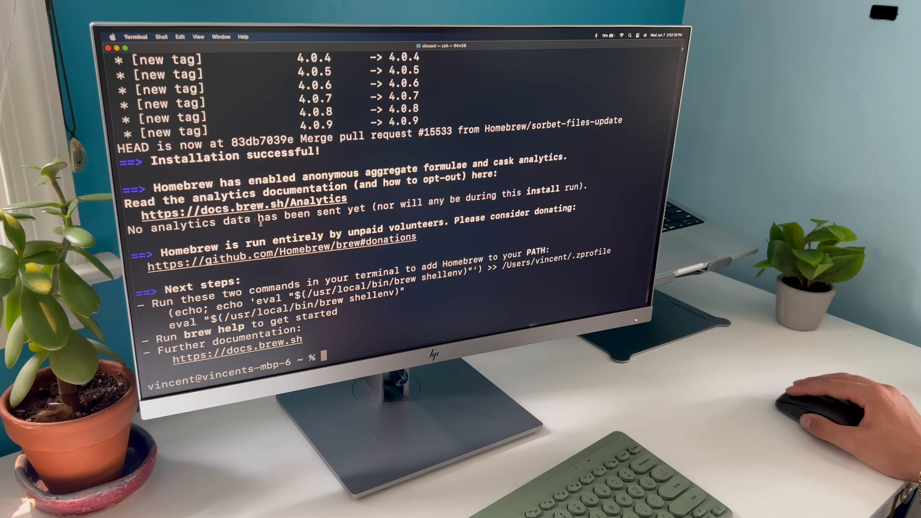
type("which brew")
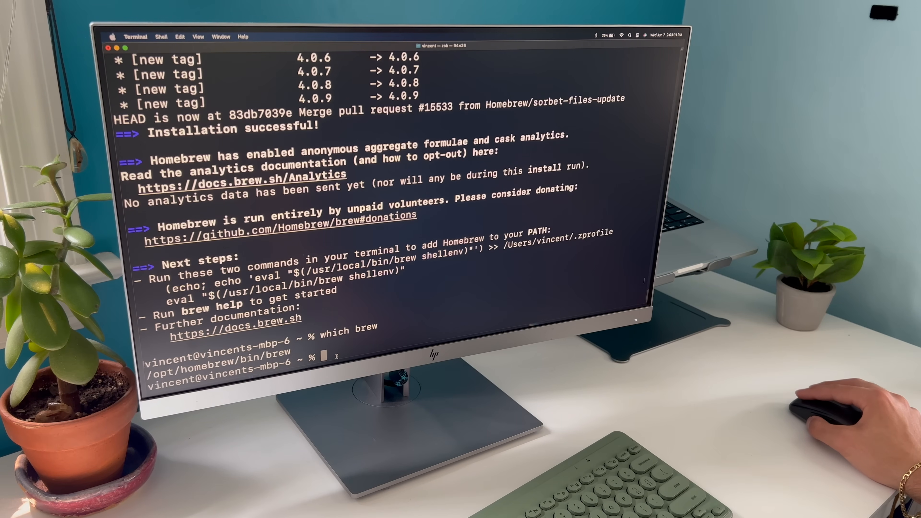
Apply Homebrew's shellenv so brew resolves to /usr/local/bin/brew, and enter the apple/apple tap command.
type("echo; echo 'eval \"$(/usr/local/bin/brew shellenv)\"'")
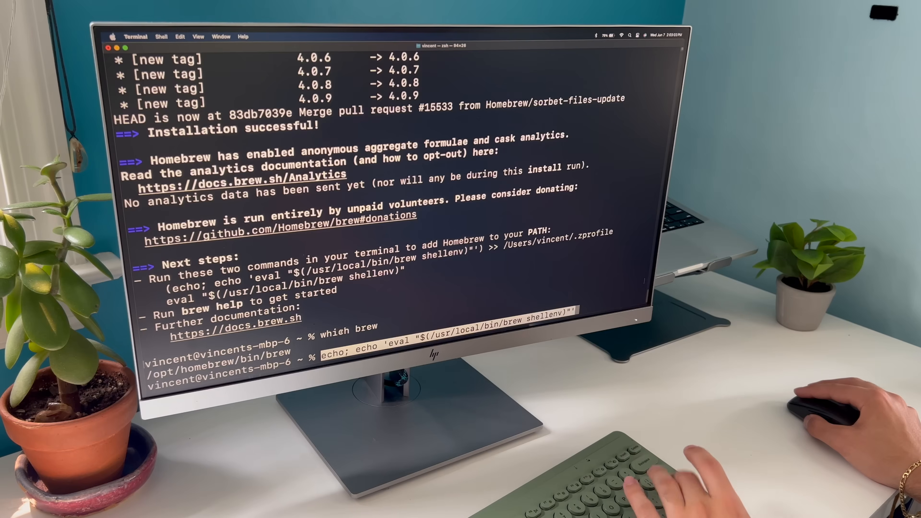
key("Return")
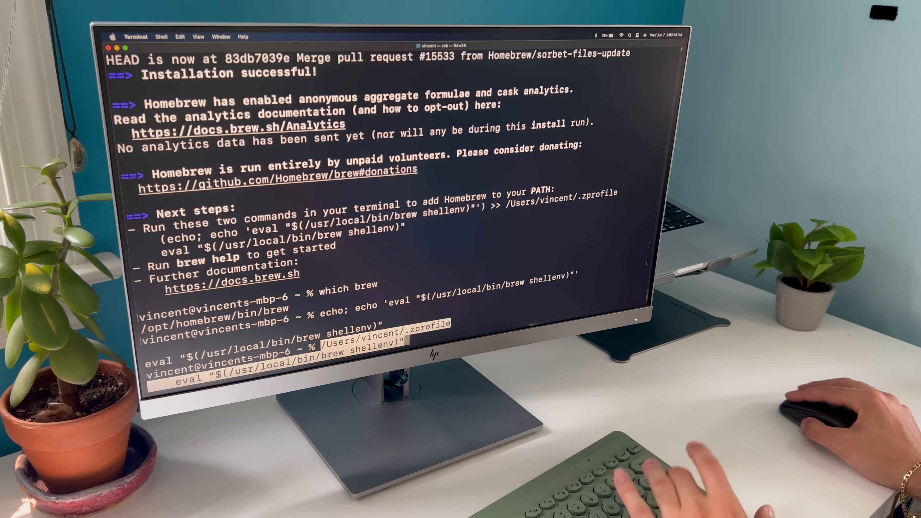
key("Return")
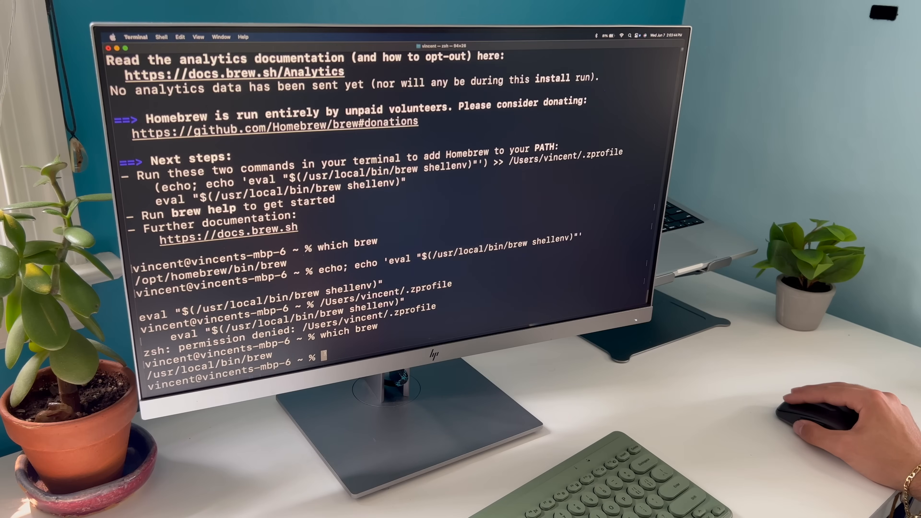
type("brew tap apple/apple http://github.com/apple/homebrew-apple")
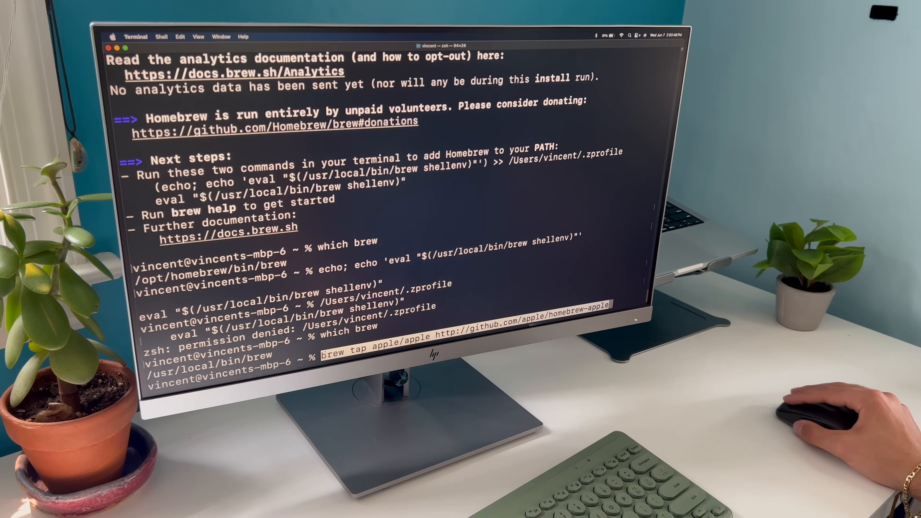
Add Apple's Homebrew tap and install apple/apple/game-porting-toolkit with brew -v.
key("Return")
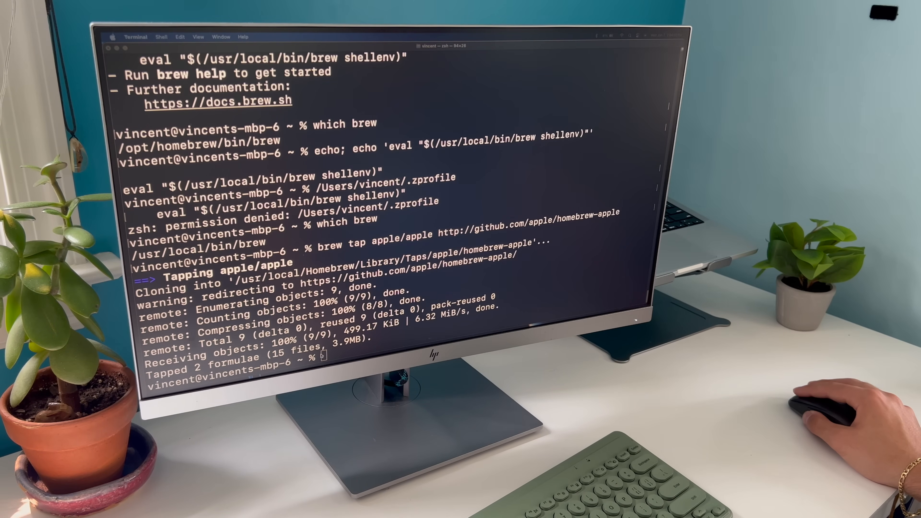
type("brew -v install apple/apple/game-porting-toolkit")
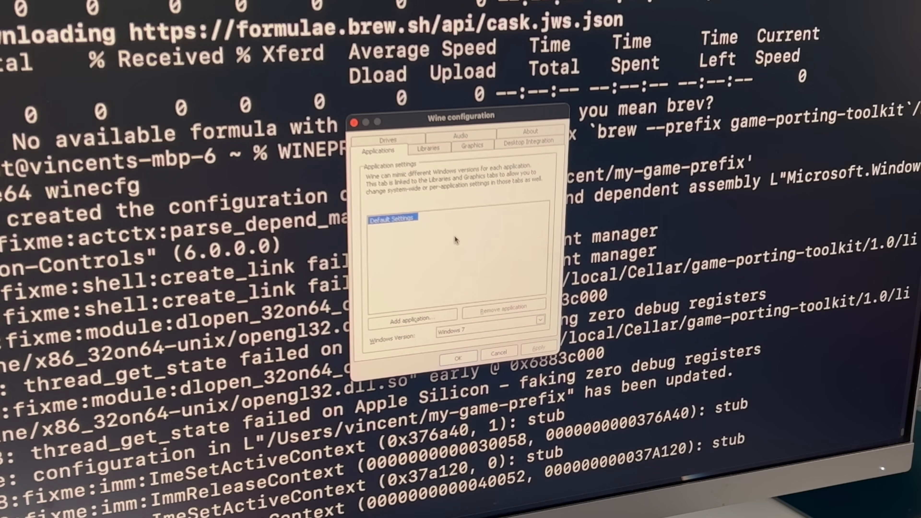
mouse_move(492, 328)
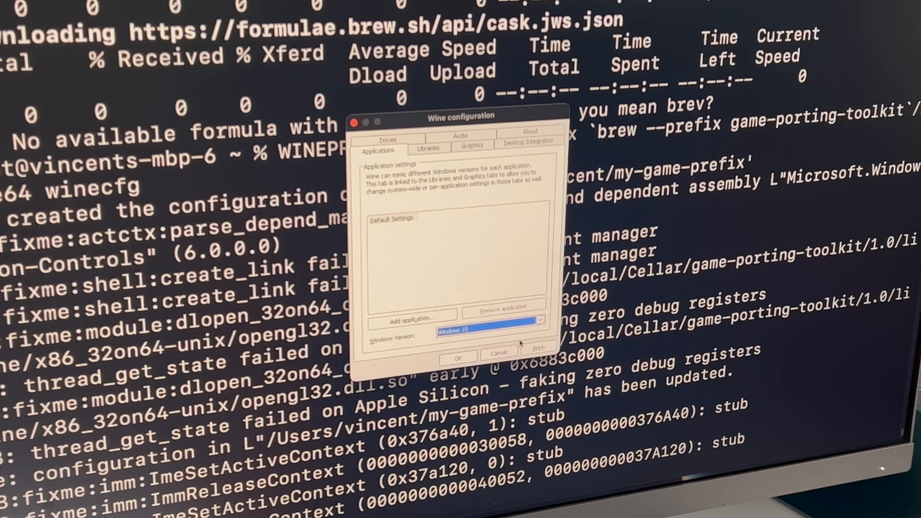
mouse_move(528, 342)
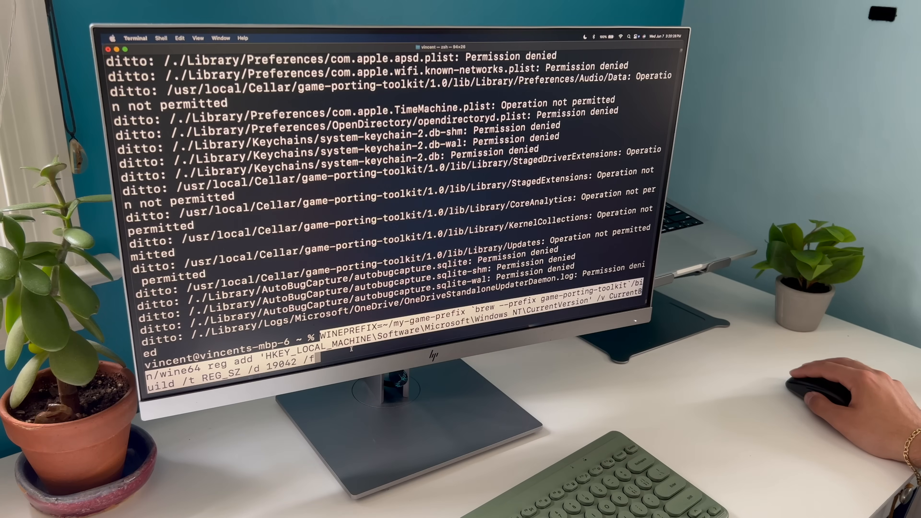
Run the wine64 reg add commands setting CurrentBuild and CurrentBuildNumber to 19042.
key("Return")
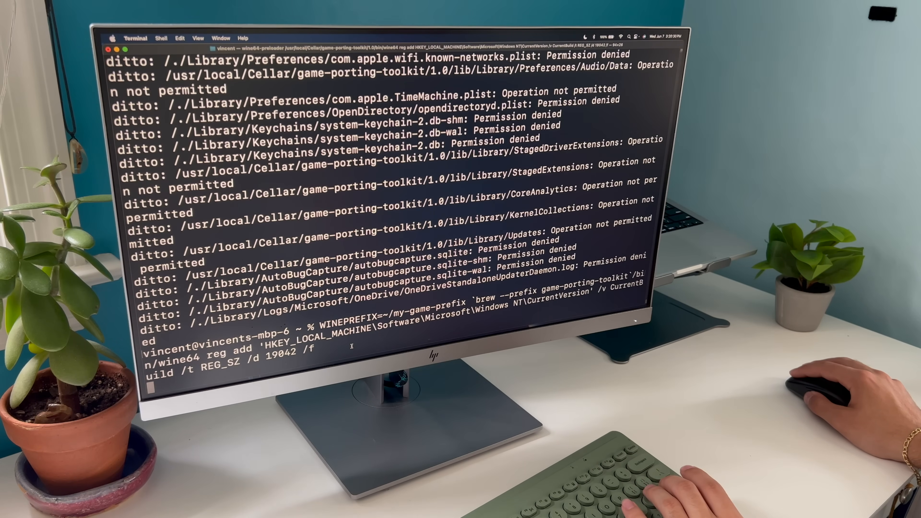
key("Return")
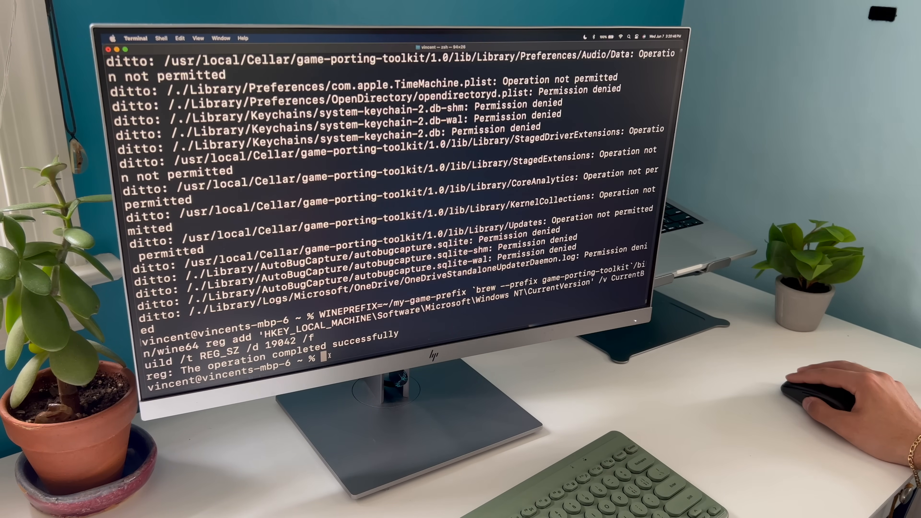
key("Return")
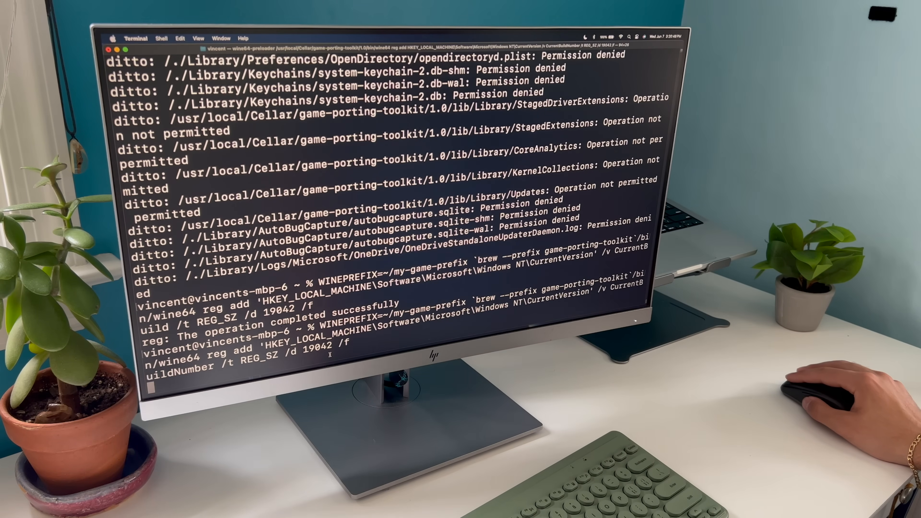
key("Return")
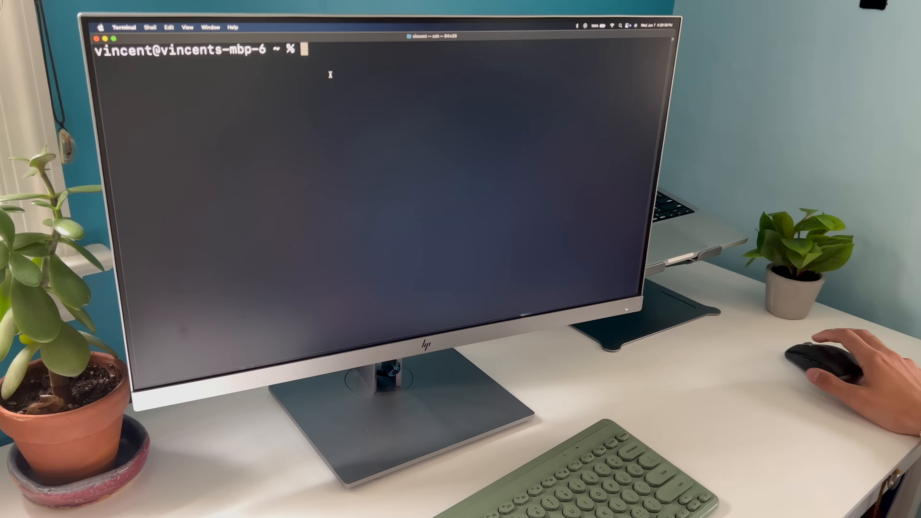
Run gameportingtoolkit on ~/my-game-prefix with the SteamSetup.exe path to launch the Steam installer.
type("/Volumes/Game\\ Porting\\ Toolkit-1.0/gameportingtoolkit ~/my-game-prefix /Users/vincent/my-game-prefix/drive_c/Program\\ Files/Steam/SteamSetup.exe")
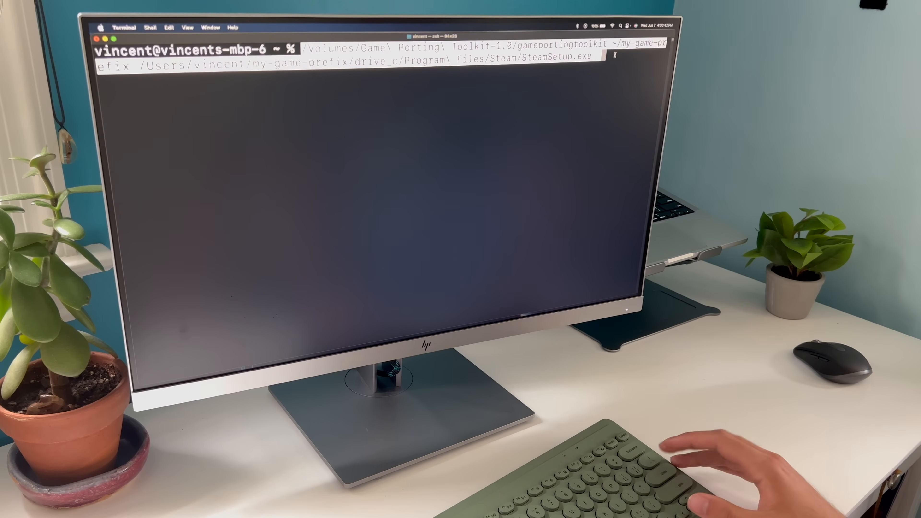
key("Return")
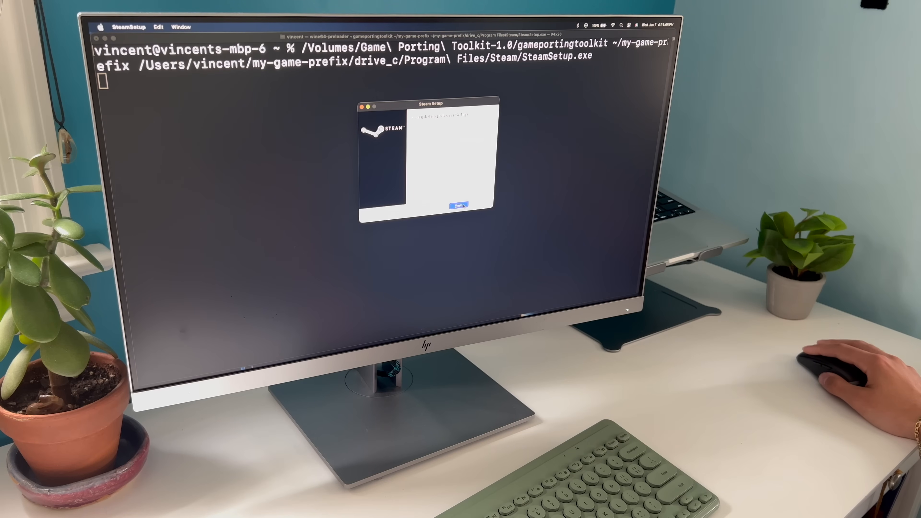
Finish the Steam Setup installer and run the Steam.exe launch command in Terminal.
left_click(460, 206)
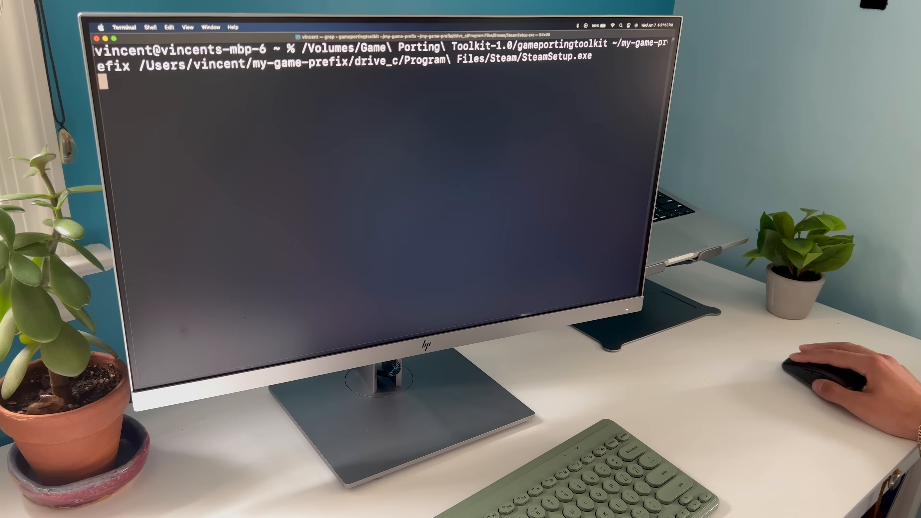
key("Return")
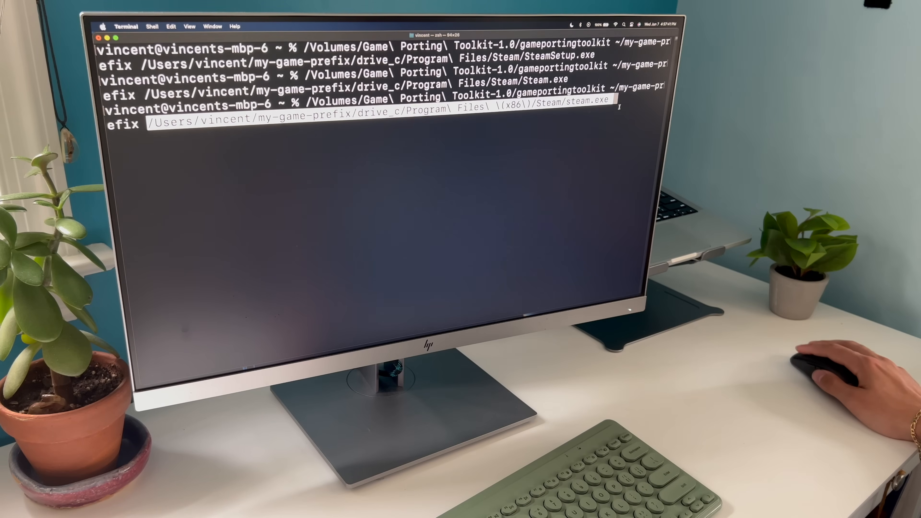
Run the gameportingtoolkit command launching Program Files (x86)/Steam/steam.exe in the prefix.
key("Return")
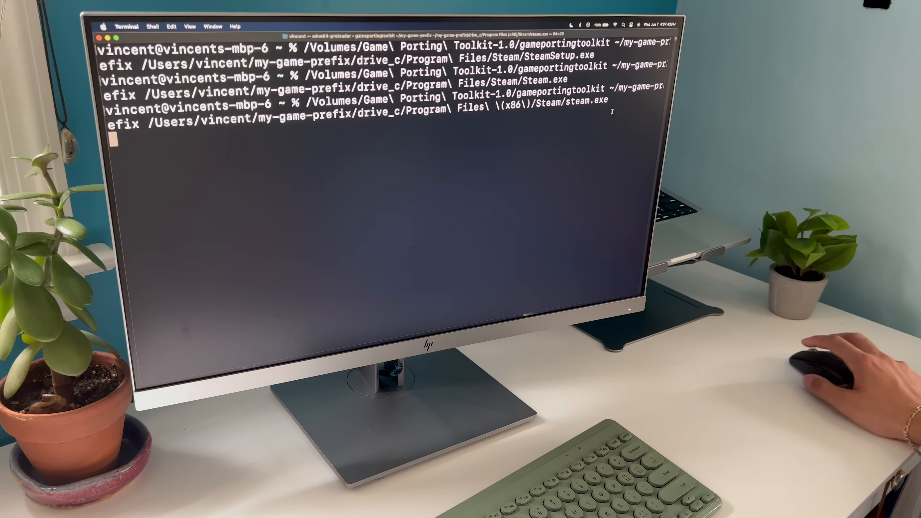